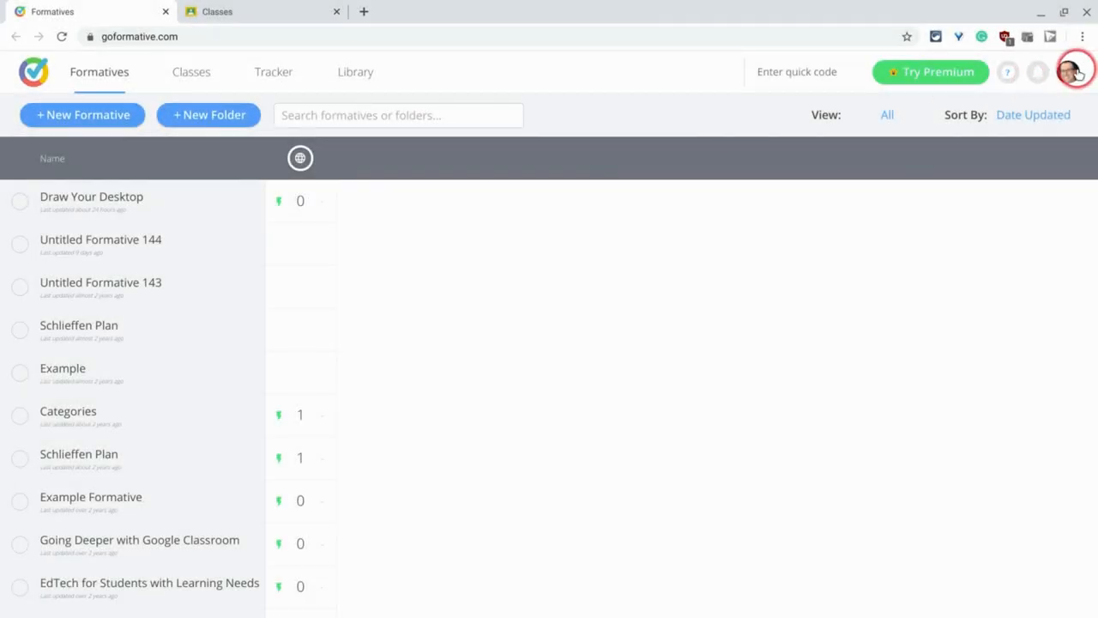
mouse_move(827, 256)
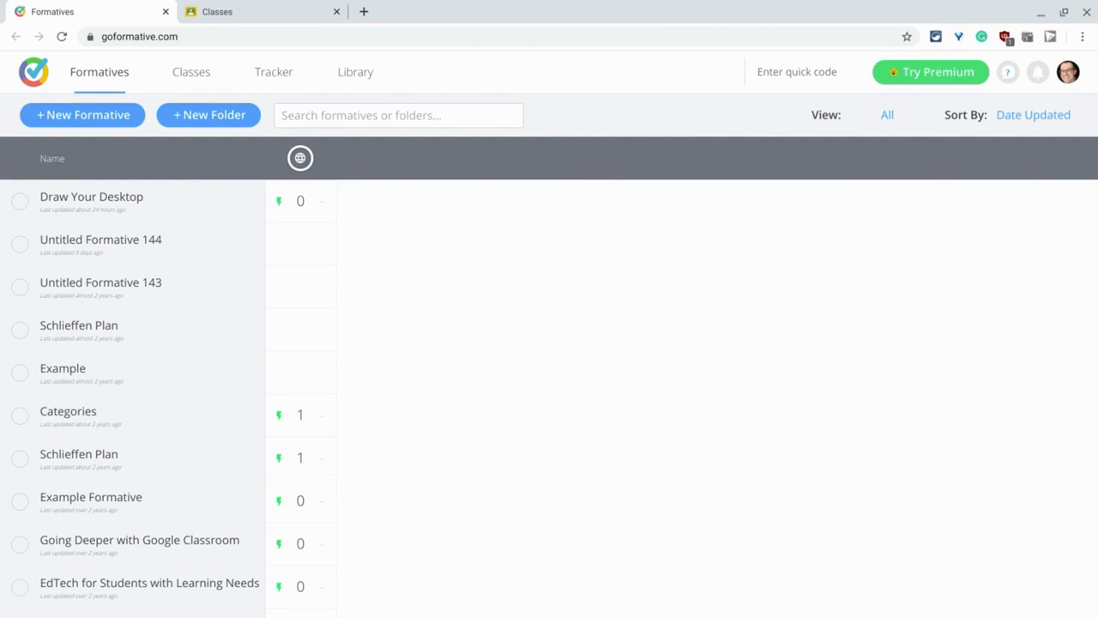
Start Google Classroom Sync from the Classes page and sign in with the listed Google account
click(227, 36)
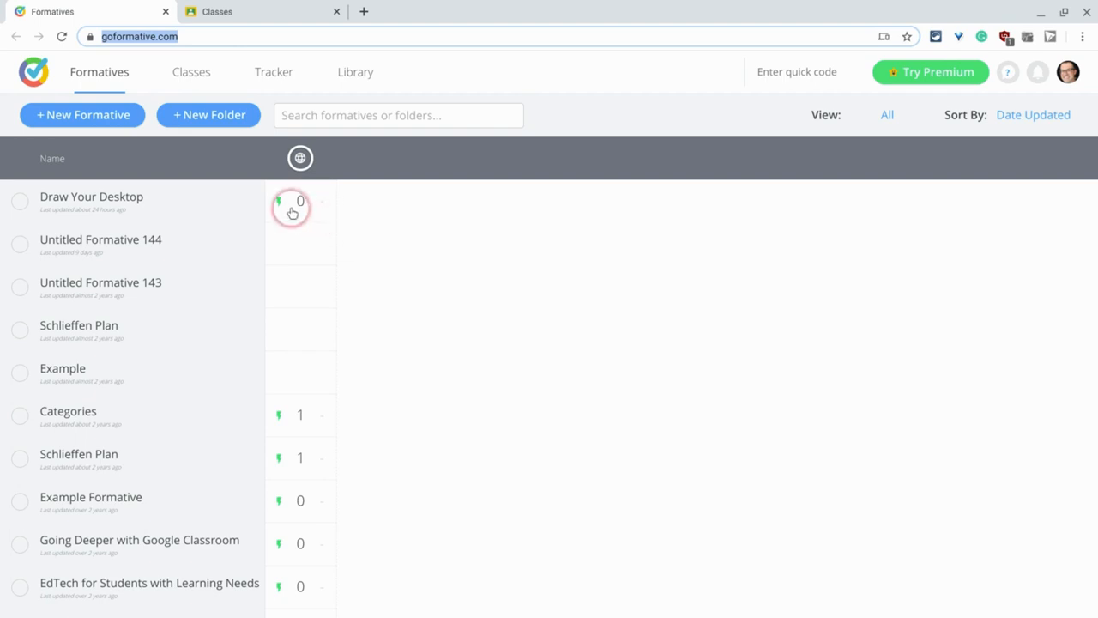
click(191, 72)
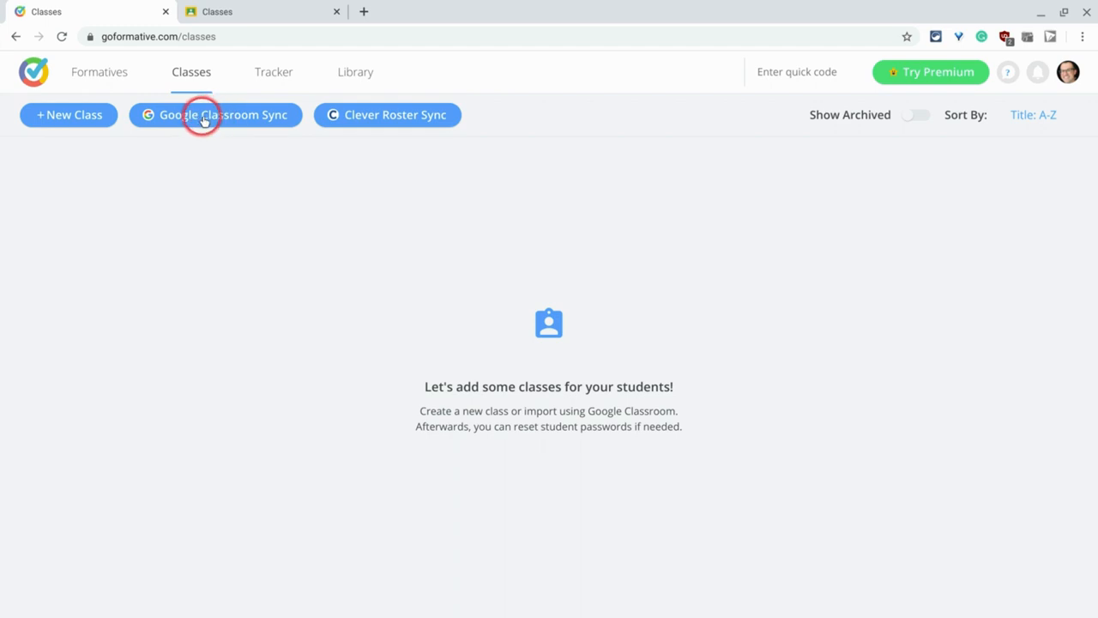
click(214, 113)
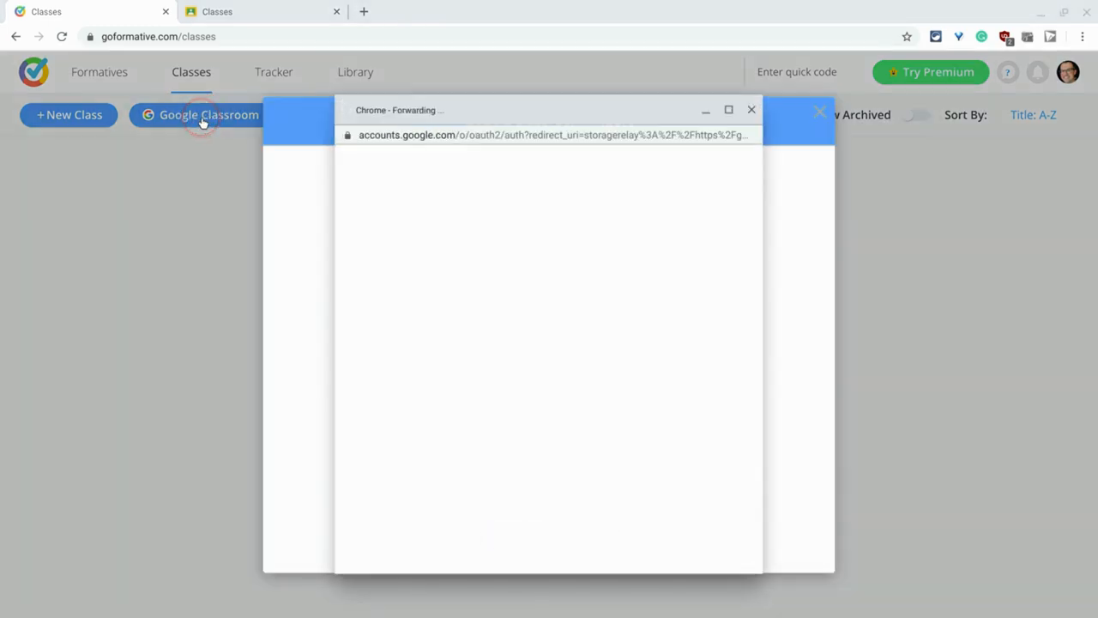
click(210, 114)
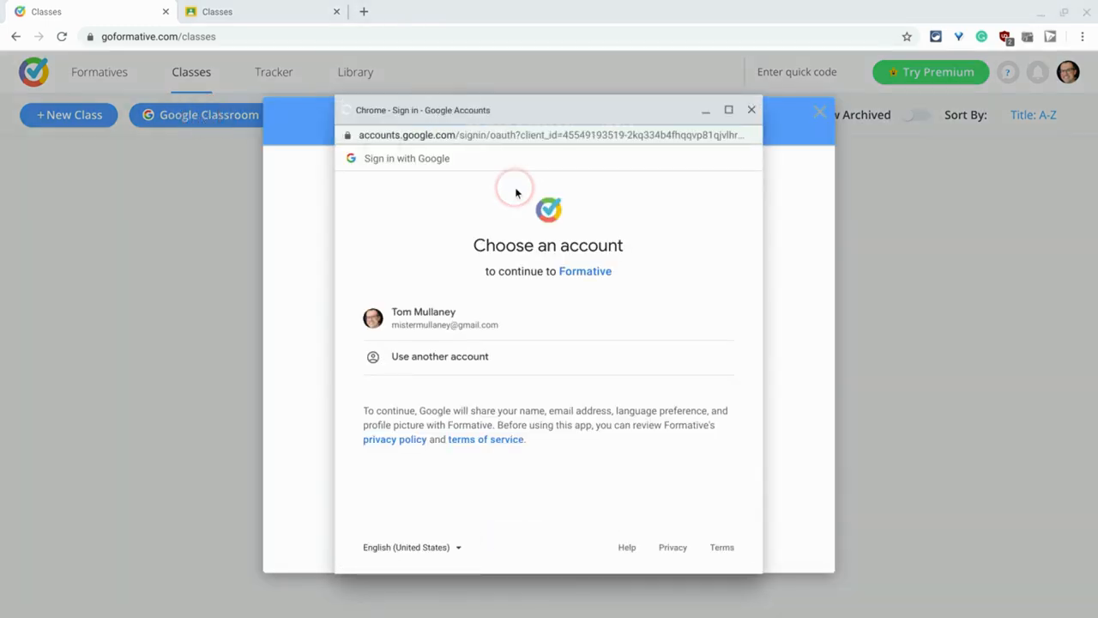
click(422, 318)
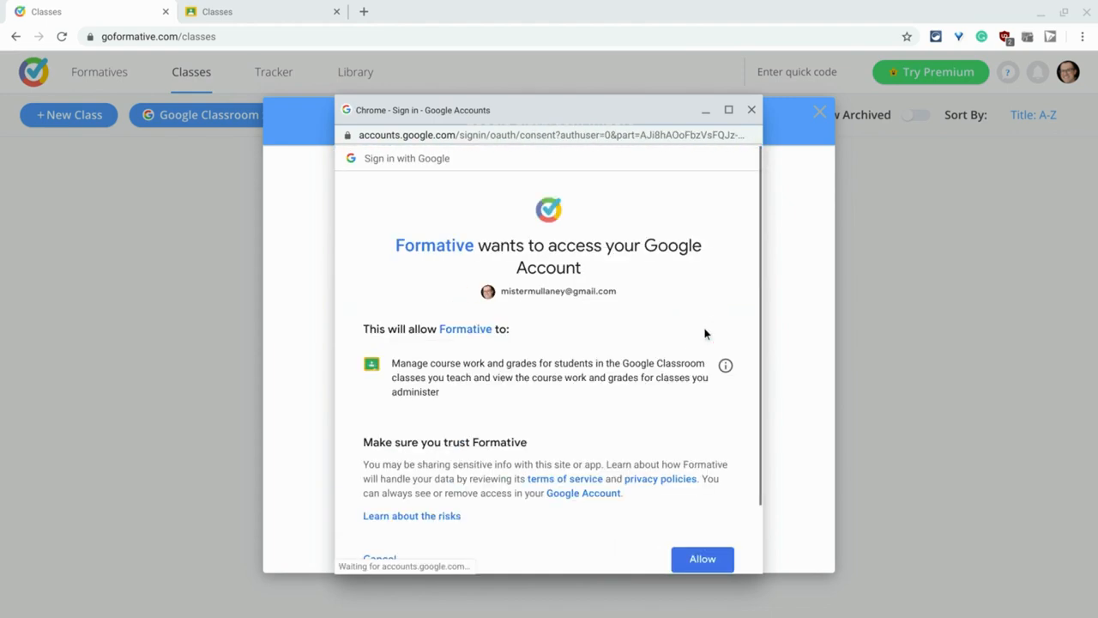
click(702, 489)
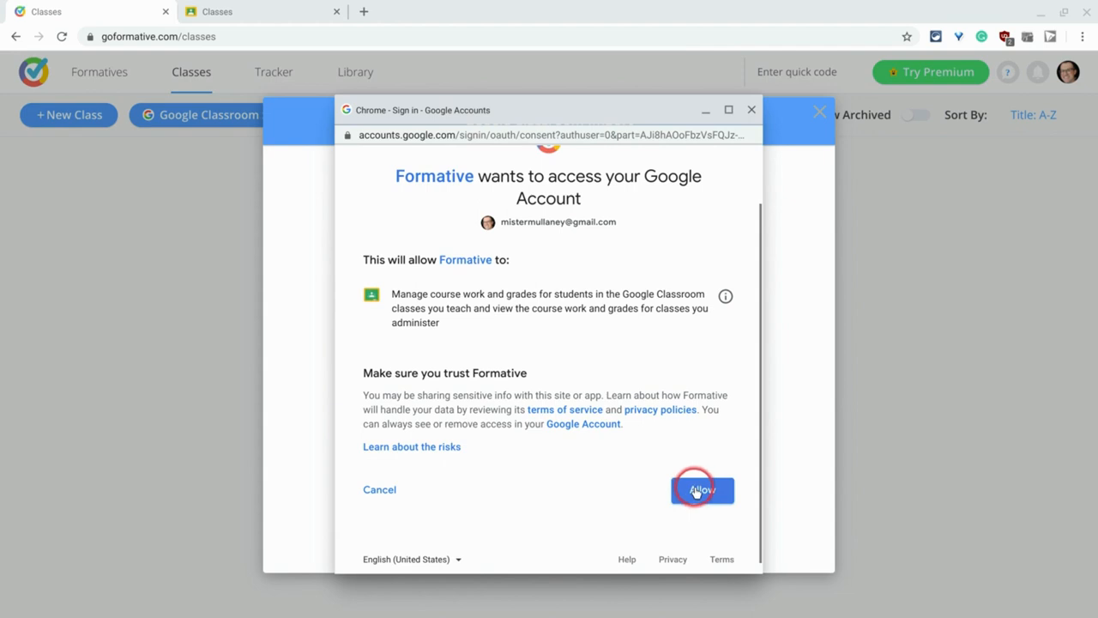
Allow Formative access to Google Classroom course work and grades
click(701, 489)
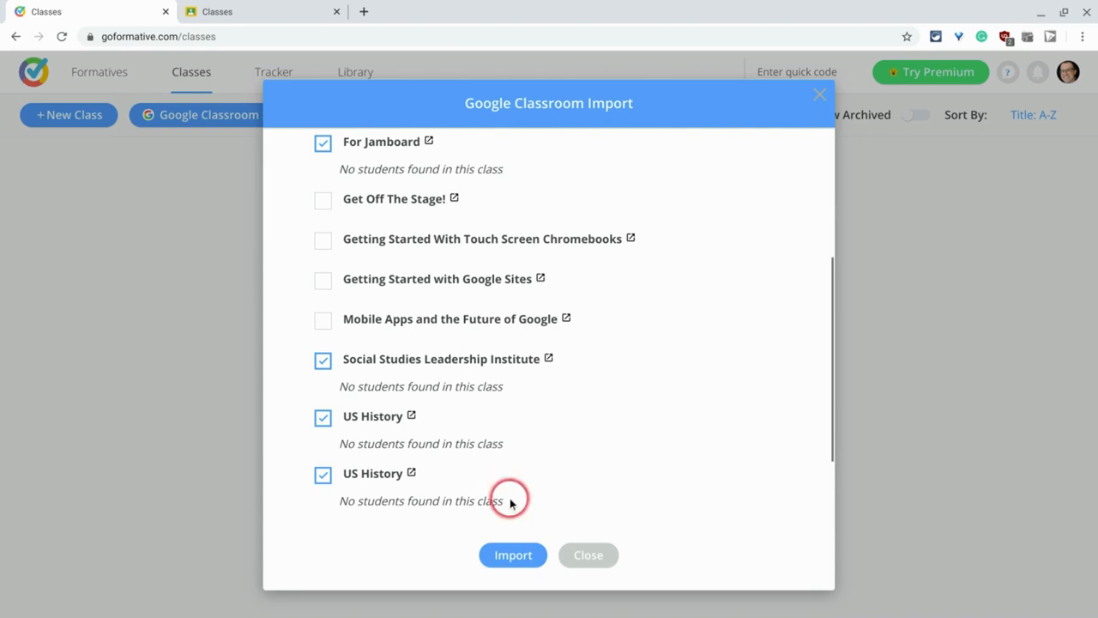
Import the checked classes and close the Google Classroom Import dialog
click(512, 554)
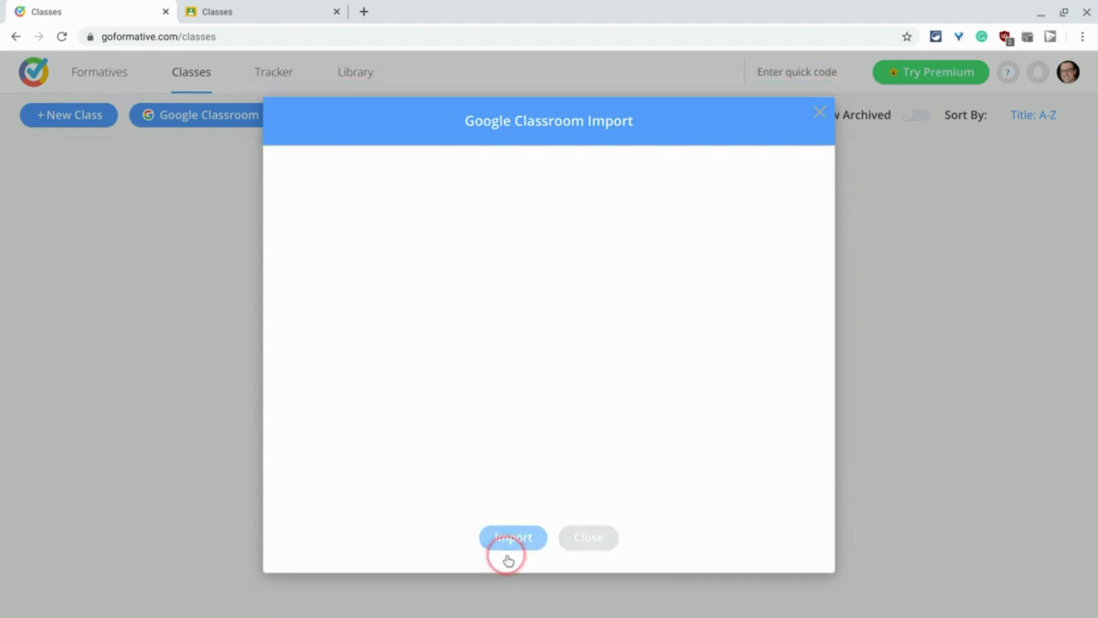
click(514, 537)
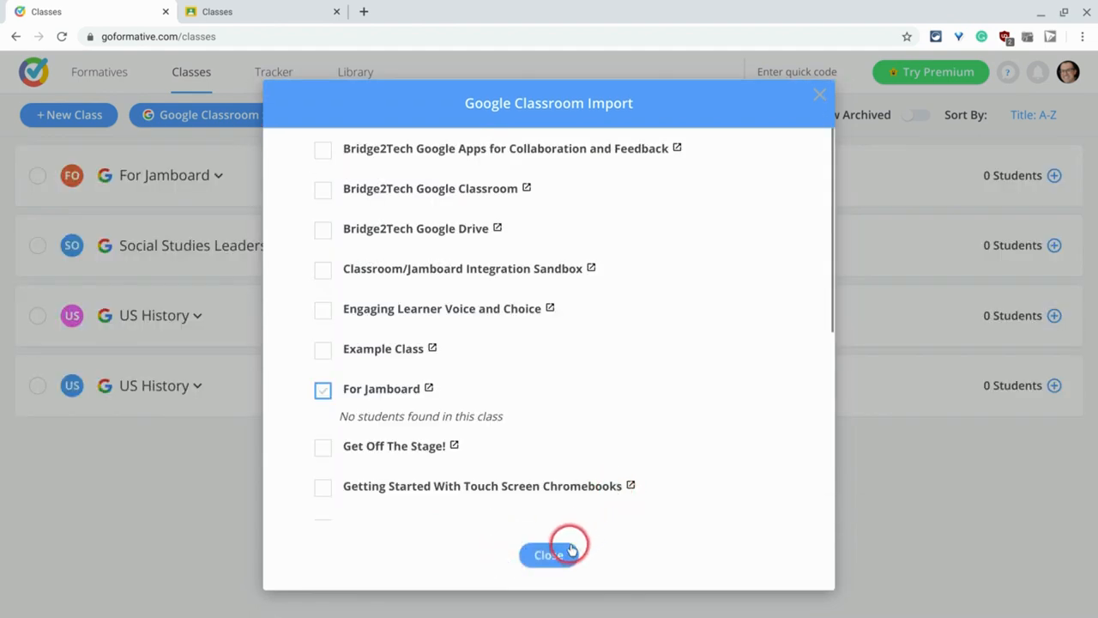
click(550, 555)
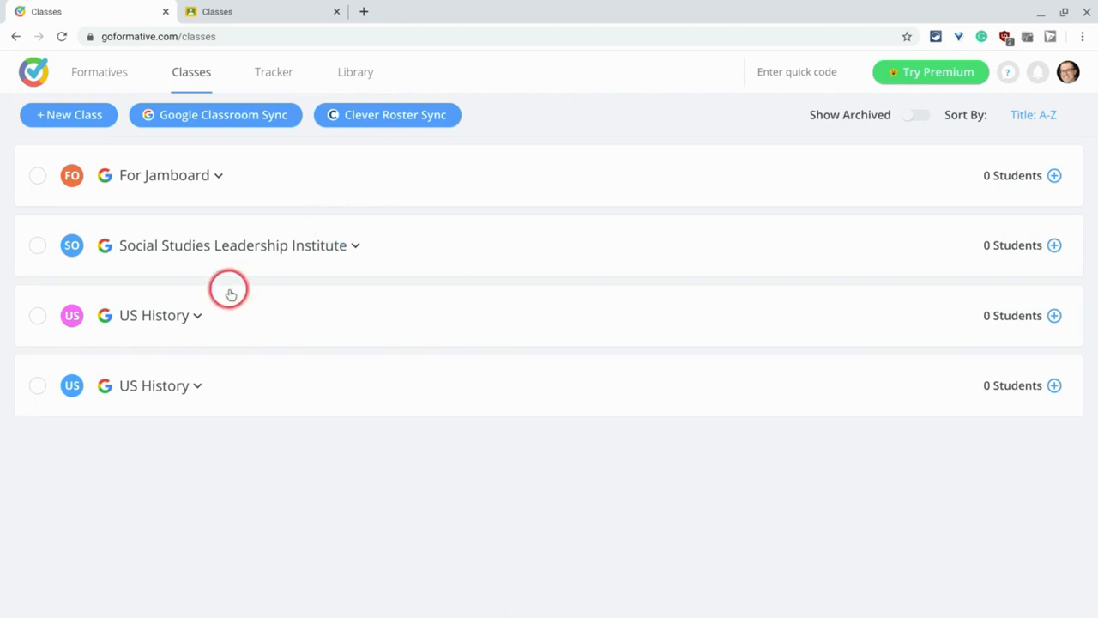
mouse_move(340, 282)
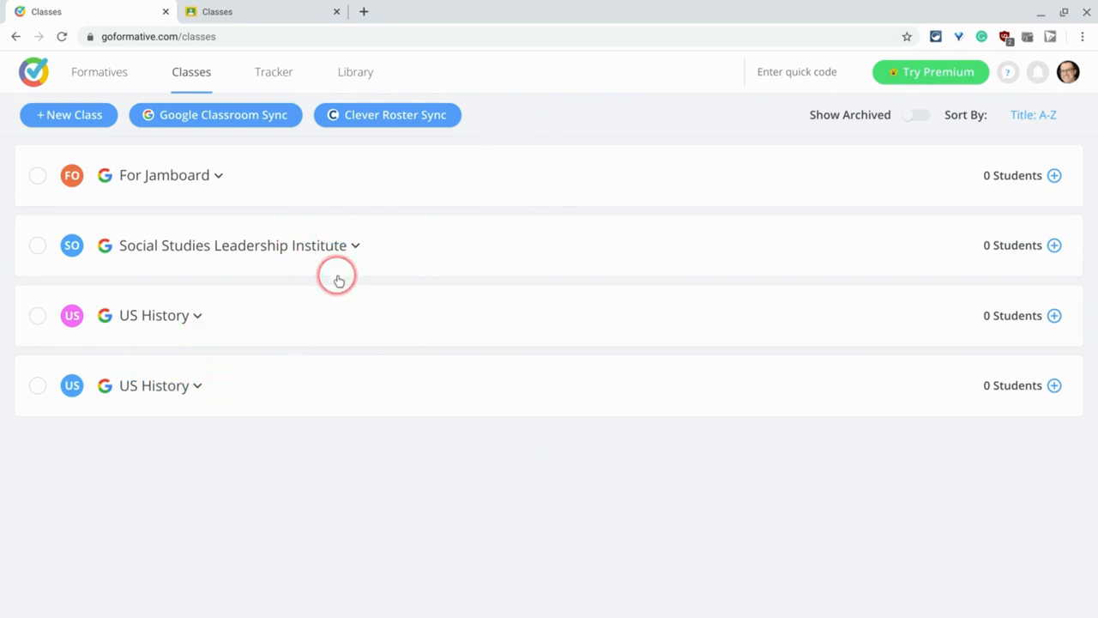